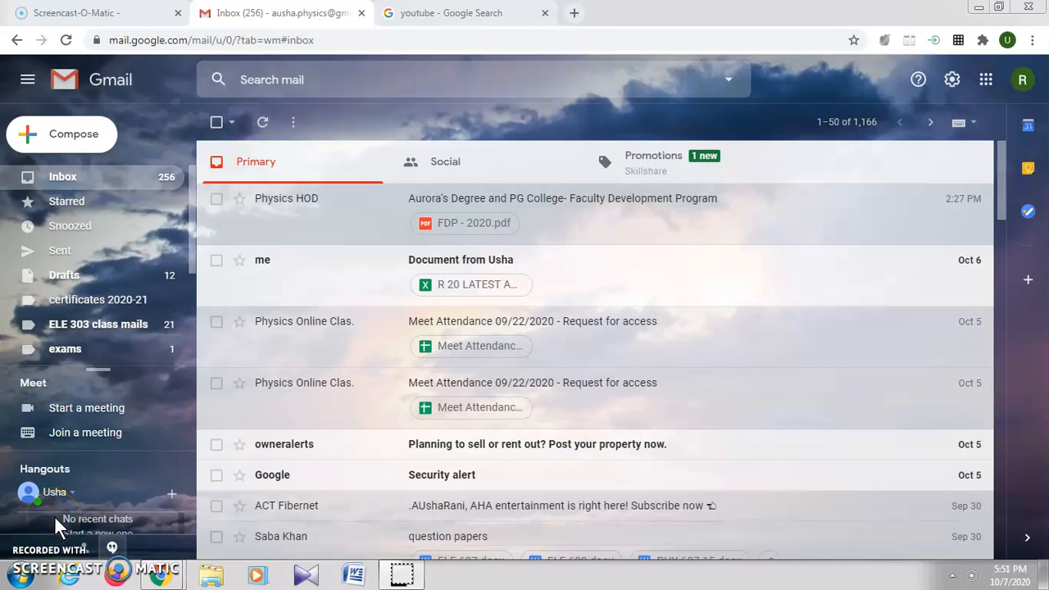
{"action": "mouse_move", "coordinate": [973, 260]}
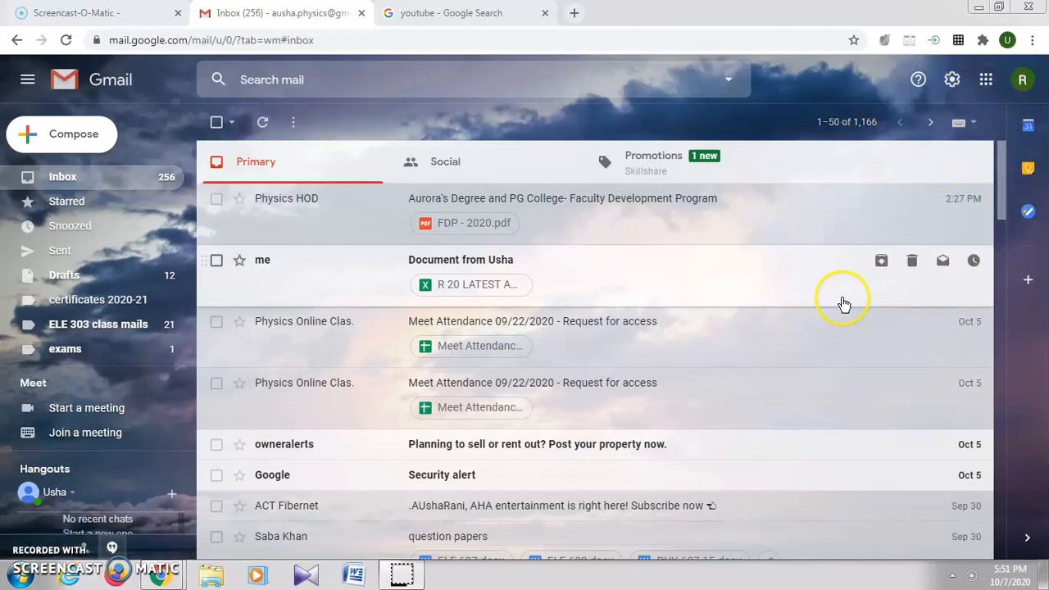
{"action": "mouse_move", "coordinate": [901, 237]}
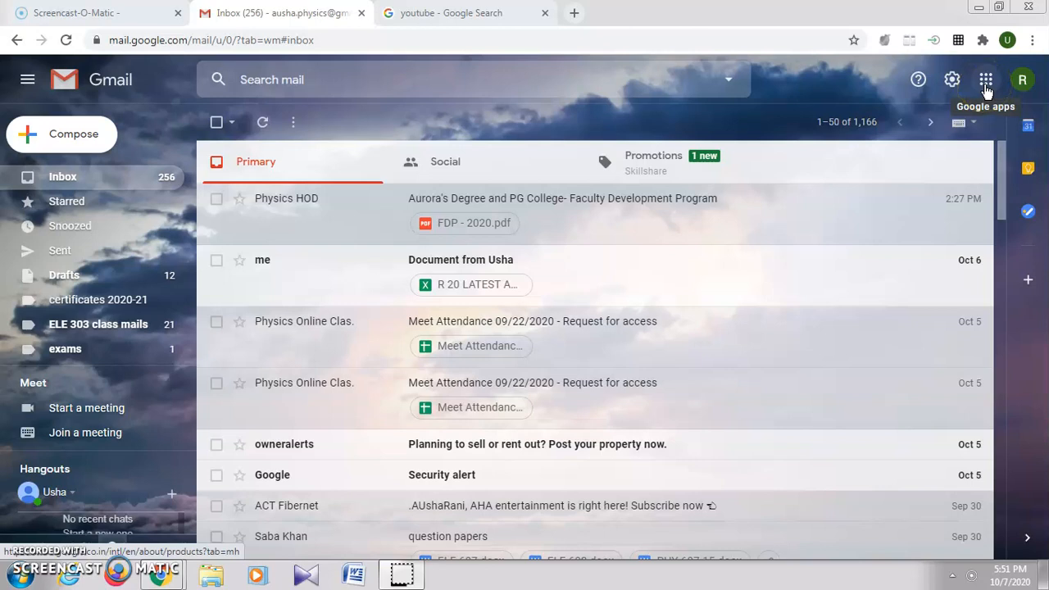
Launch Google Meet from Gmail's Google apps grid into a new tab.
{"action": "left_click", "coordinate": [986, 80]}
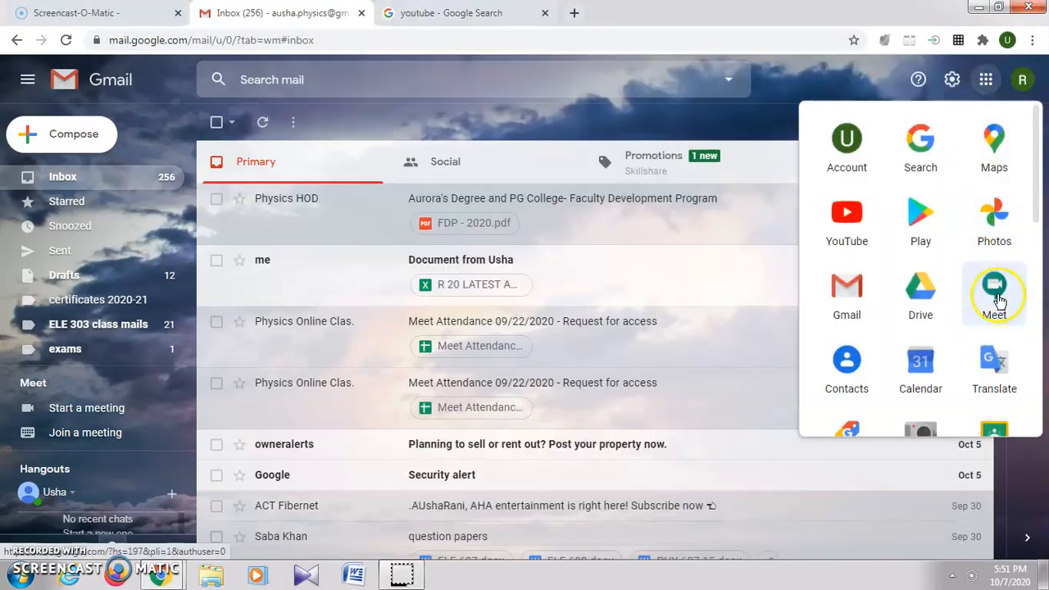
{"action": "left_click", "coordinate": [993, 293]}
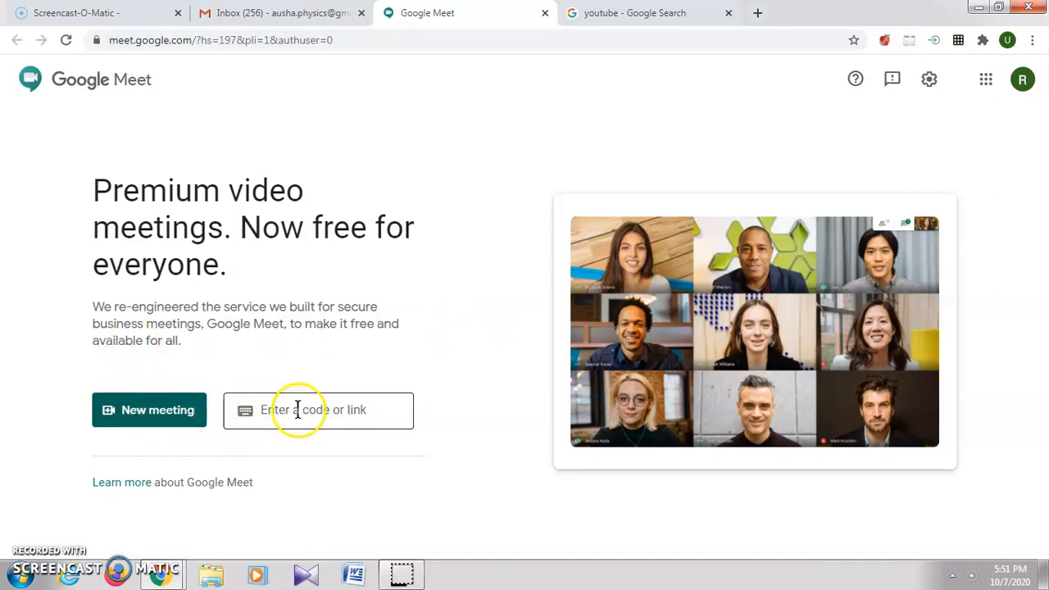
{"action": "mouse_move", "coordinate": [319, 414]}
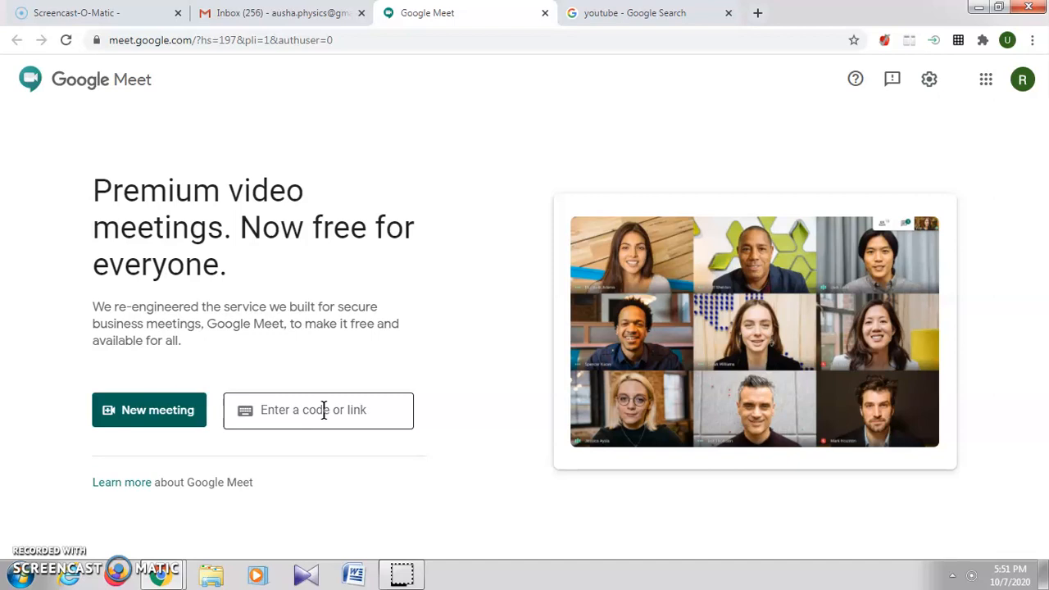
Focus the 'Enter a code or link' field so the Join button appears.
{"action": "left_click", "coordinate": [318, 409]}
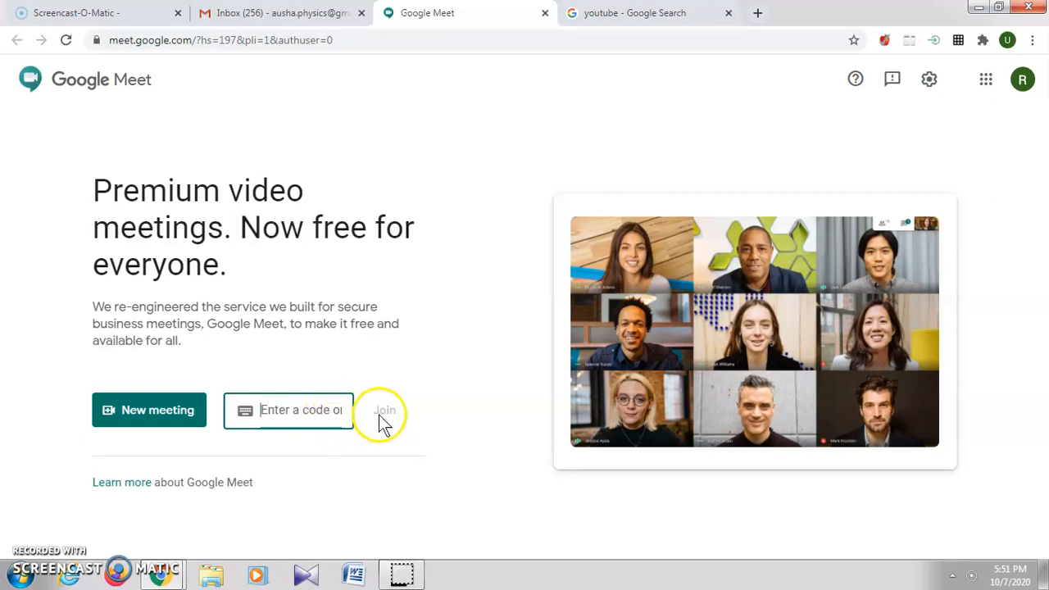
{"action": "mouse_move", "coordinate": [393, 414]}
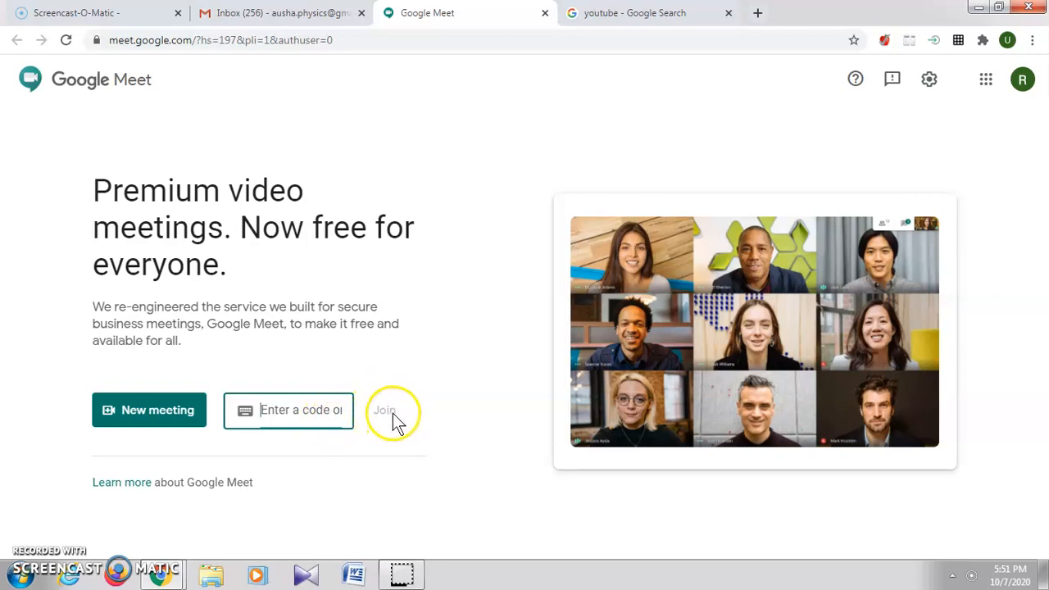